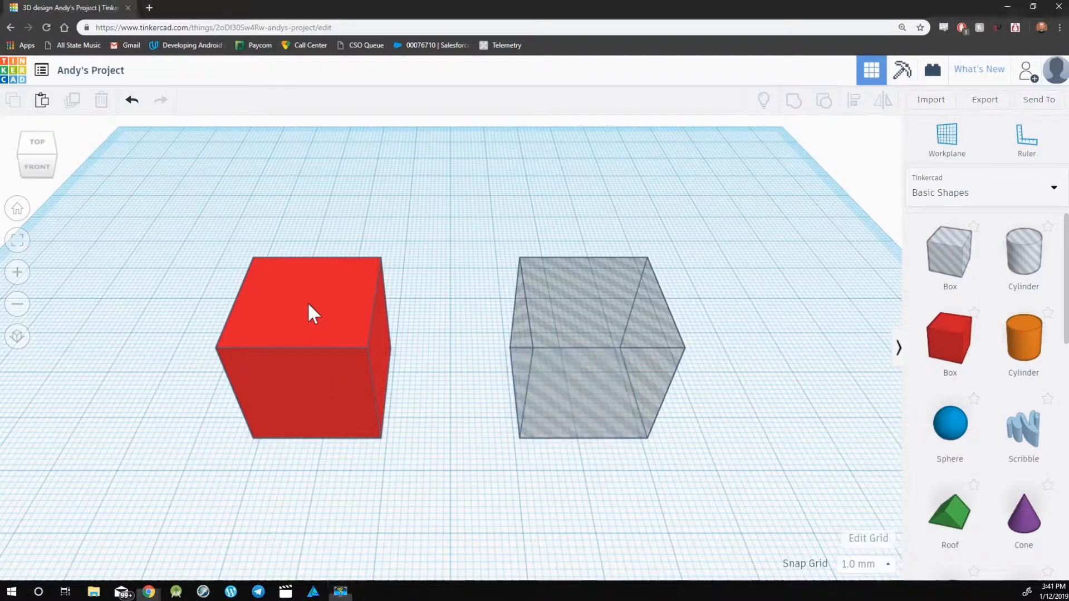
- Inspect the red box's and the grey hole box's properties in the Shape inspector
{"action": "left_click", "coordinate": [308, 314]}
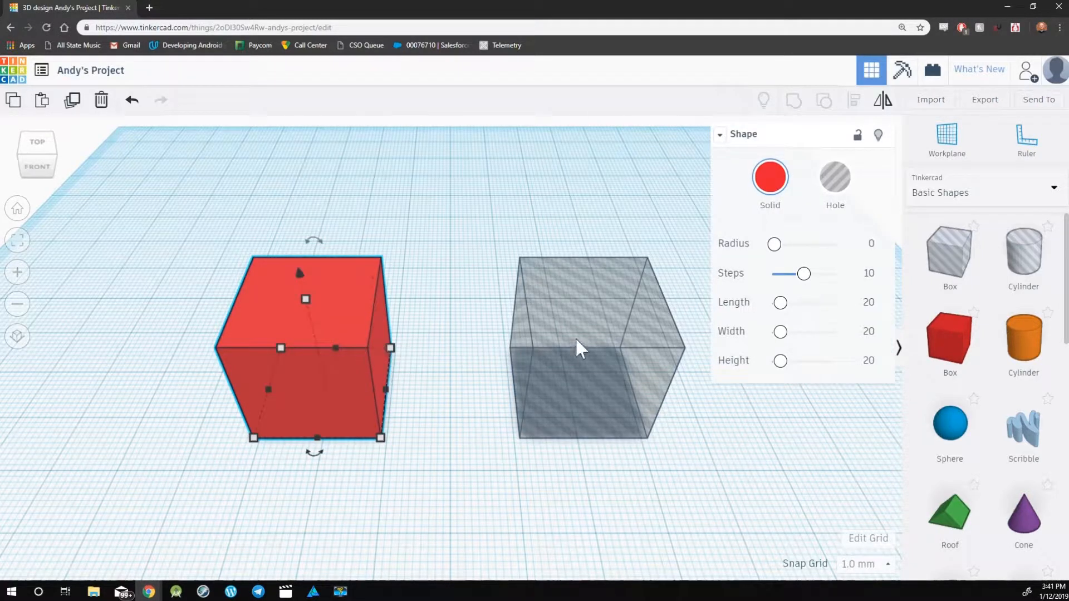
{"action": "left_click", "coordinate": [586, 344]}
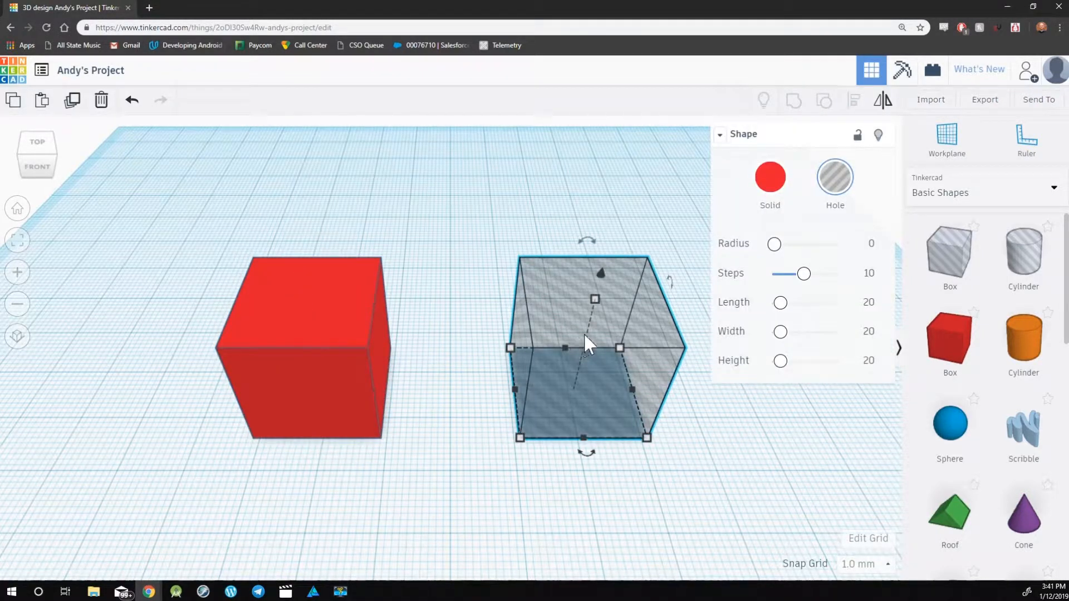
{"action": "left_click", "coordinate": [457, 239]}
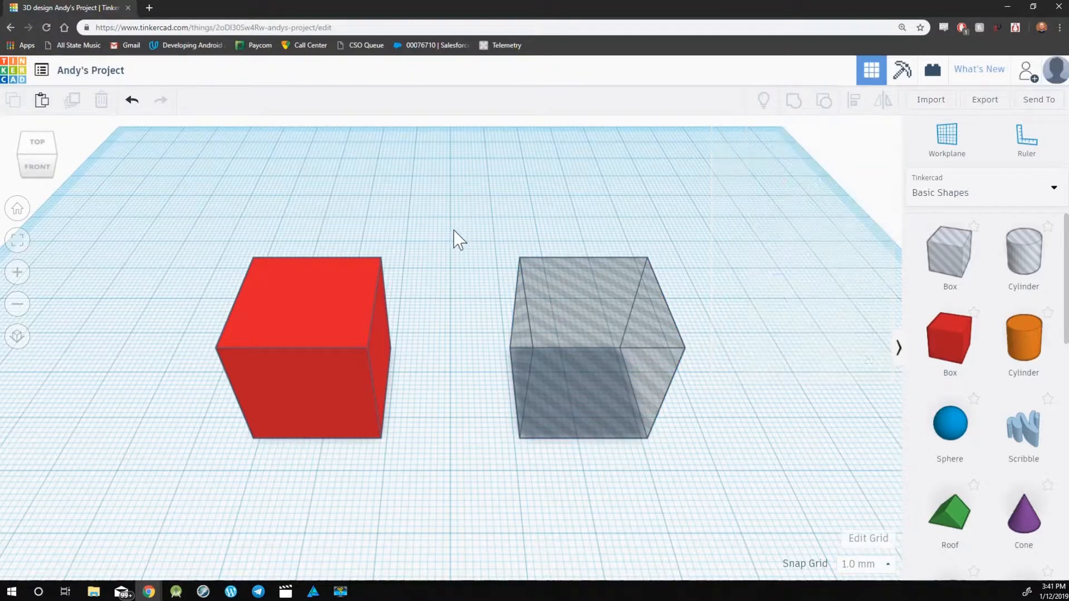
{"action": "mouse_move", "coordinate": [450, 286]}
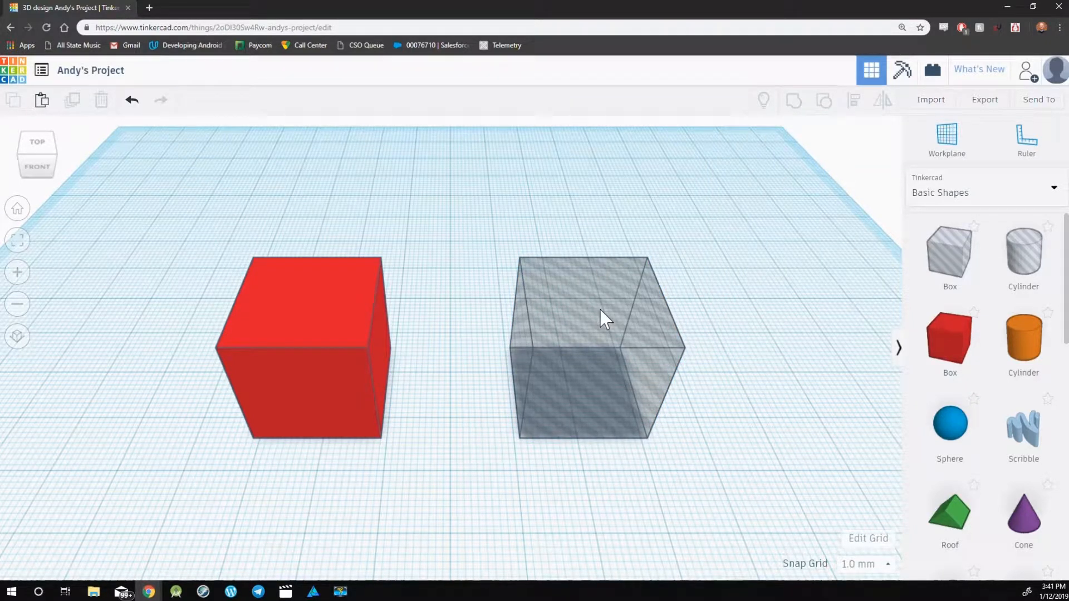
{"action": "mouse_move", "coordinate": [478, 312]}
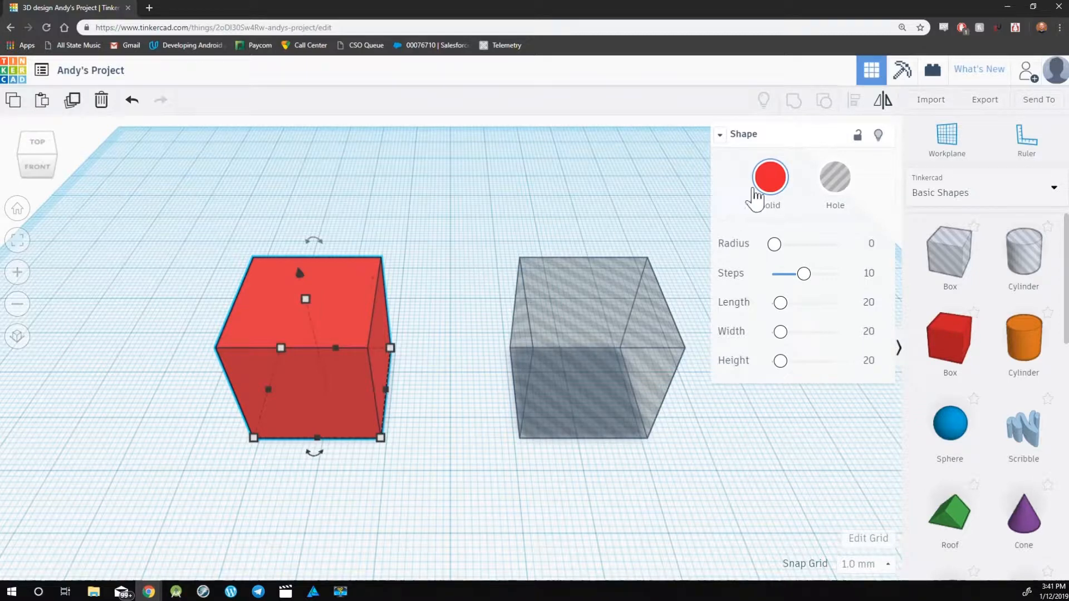
{"action": "mouse_move", "coordinate": [726, 163]}
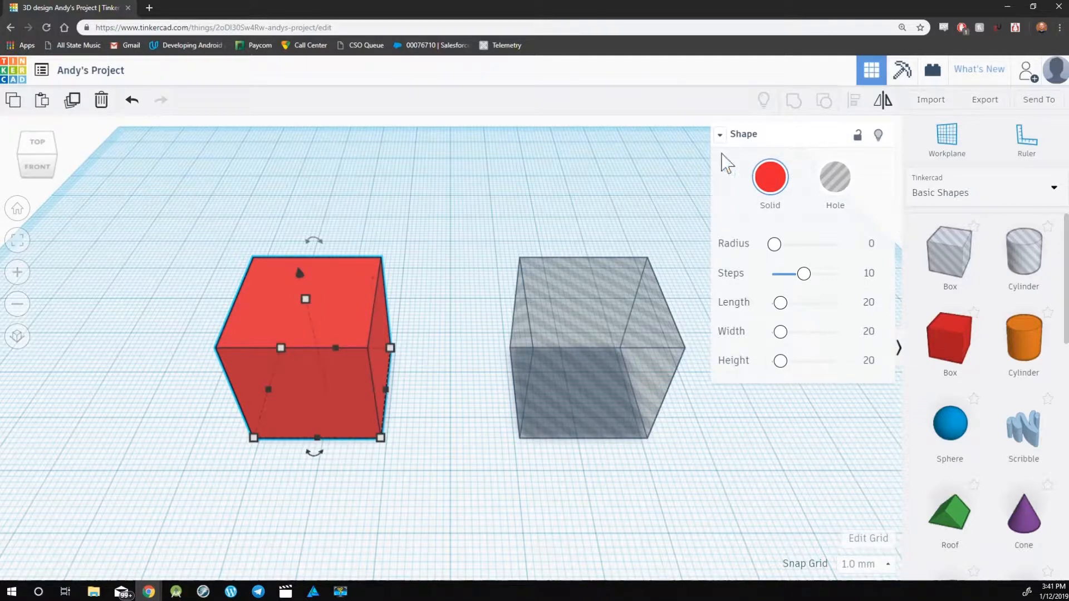
{"action": "left_click", "coordinate": [720, 134]}
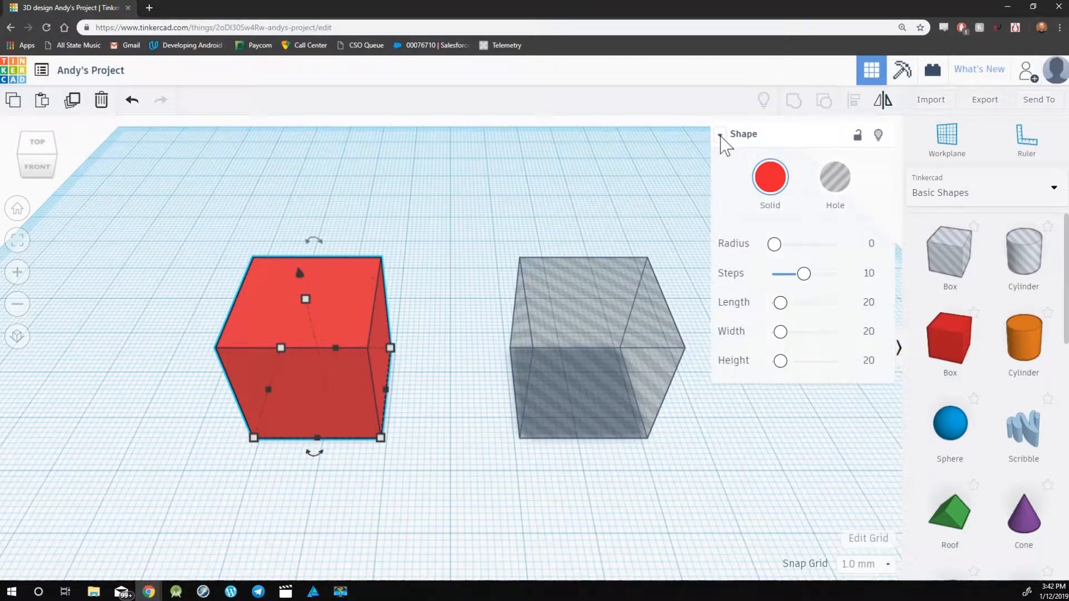
{"action": "mouse_move", "coordinate": [775, 215]}
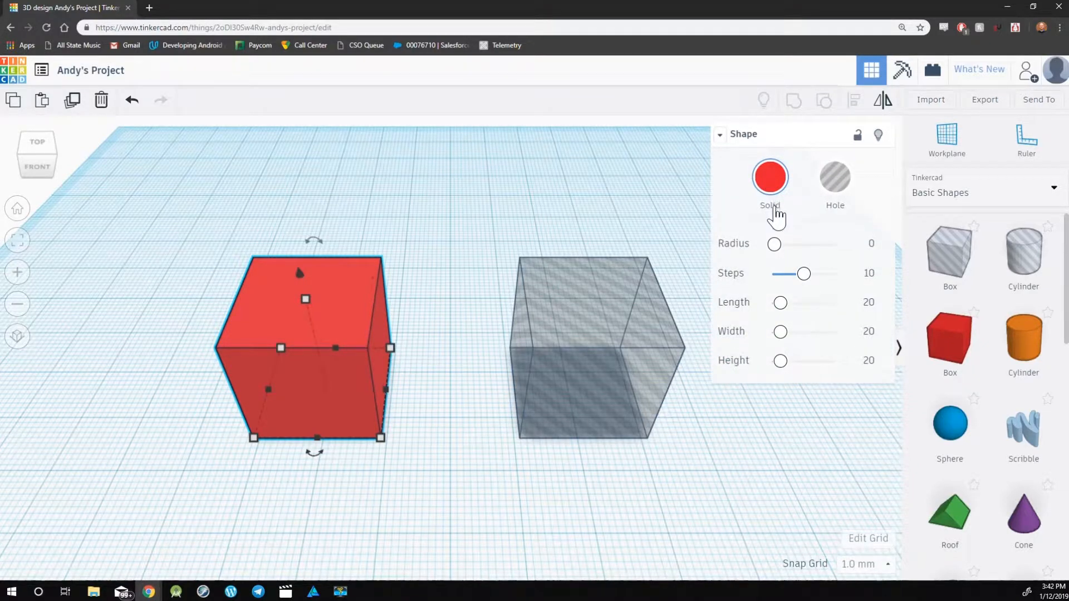
{"action": "mouse_move", "coordinate": [774, 215]}
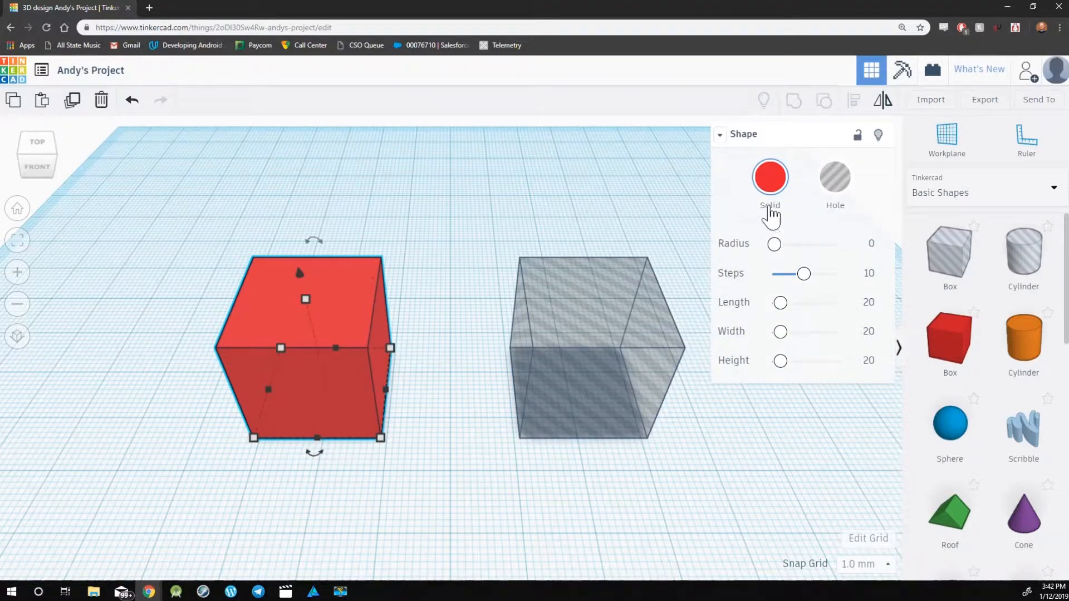
{"action": "mouse_move", "coordinate": [826, 202]}
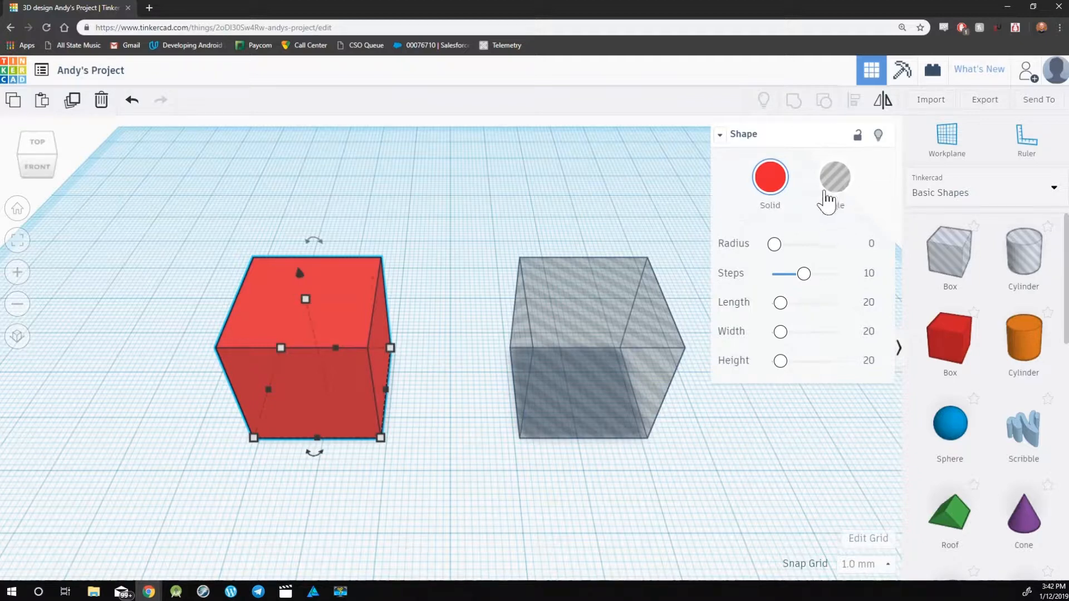
{"action": "mouse_move", "coordinate": [834, 181]}
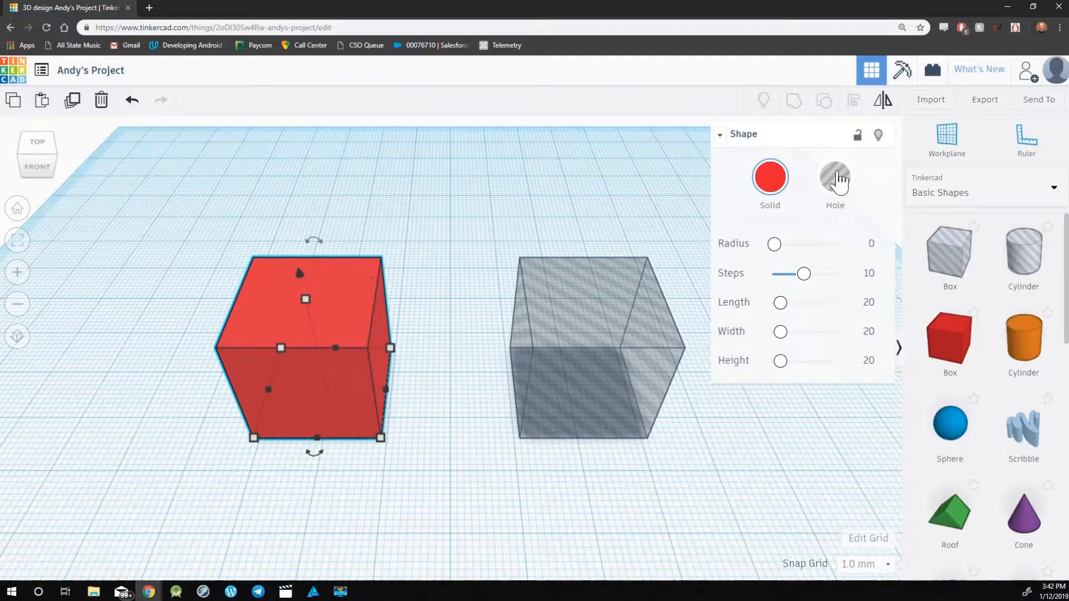
- Make the left red box a hole and the right-hand box a solid red box
{"action": "left_click", "coordinate": [835, 177]}
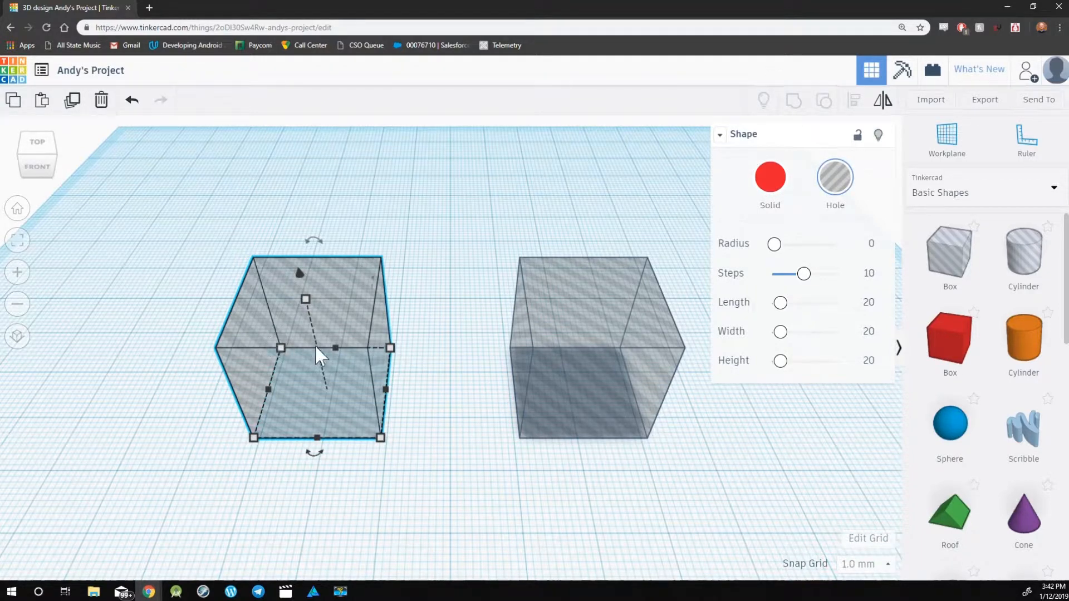
{"action": "left_click", "coordinate": [467, 217]}
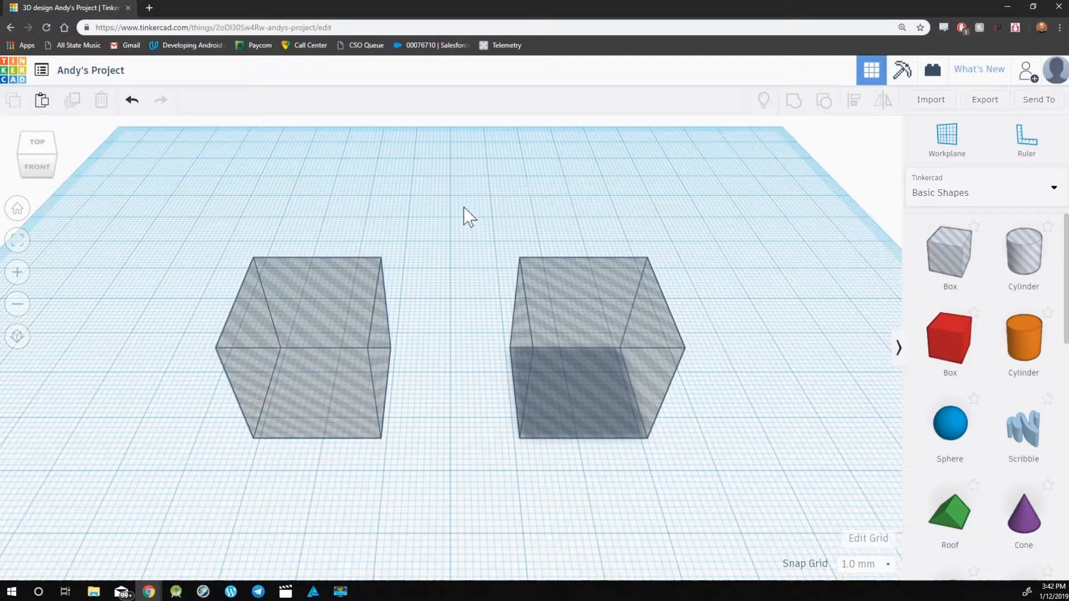
{"action": "left_click", "coordinate": [587, 354]}
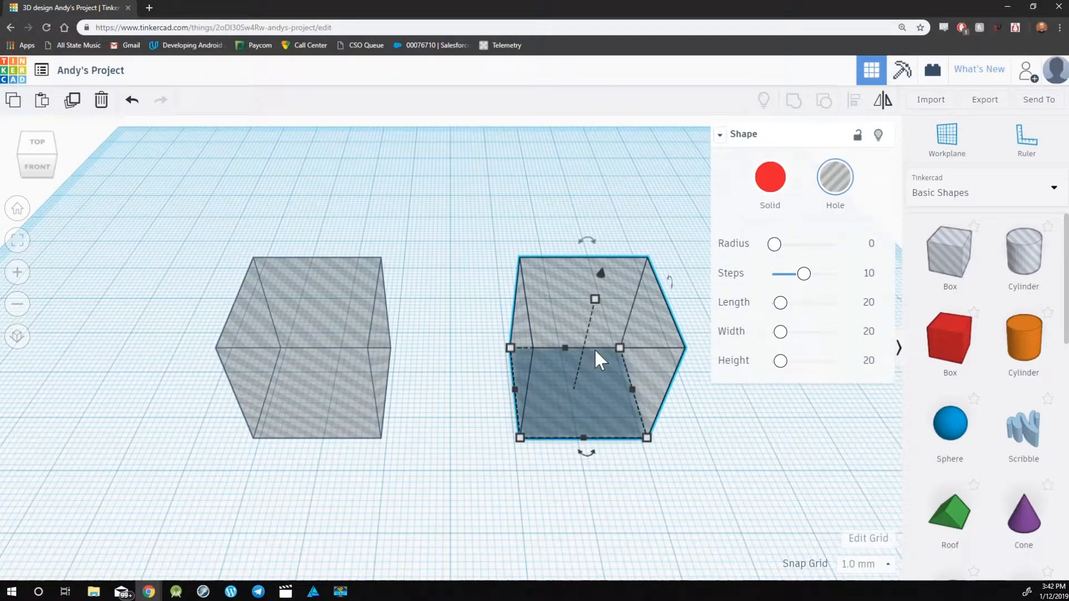
{"action": "left_click", "coordinate": [770, 177]}
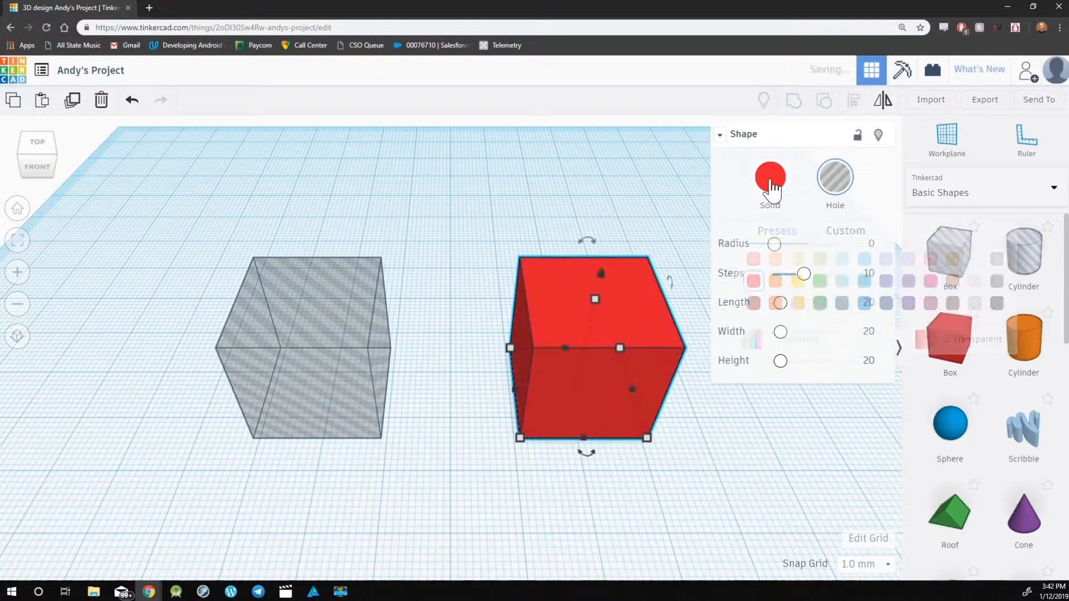
{"action": "left_click", "coordinate": [558, 196]}
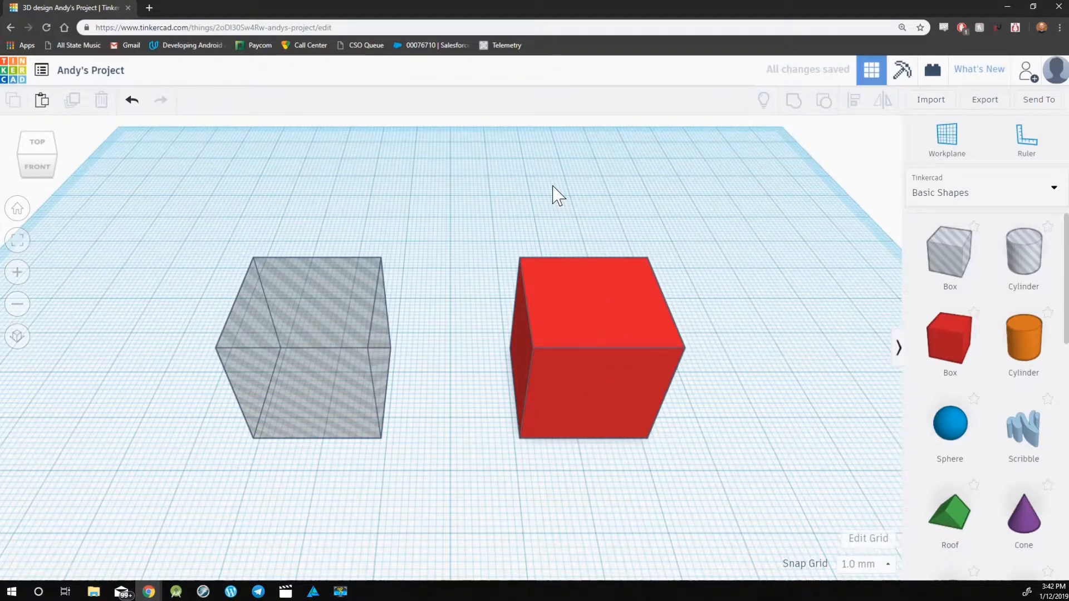
{"action": "mouse_move", "coordinate": [334, 324]}
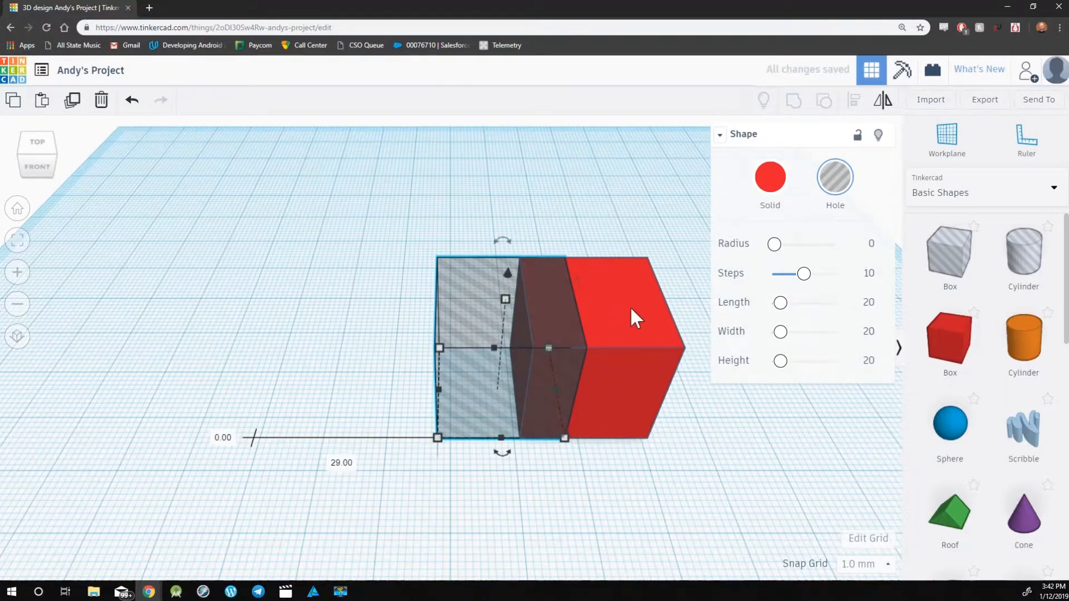
- Group the overlapping hole box with the red box, leaving one narrower red block
{"action": "left_click", "coordinate": [423, 201]}
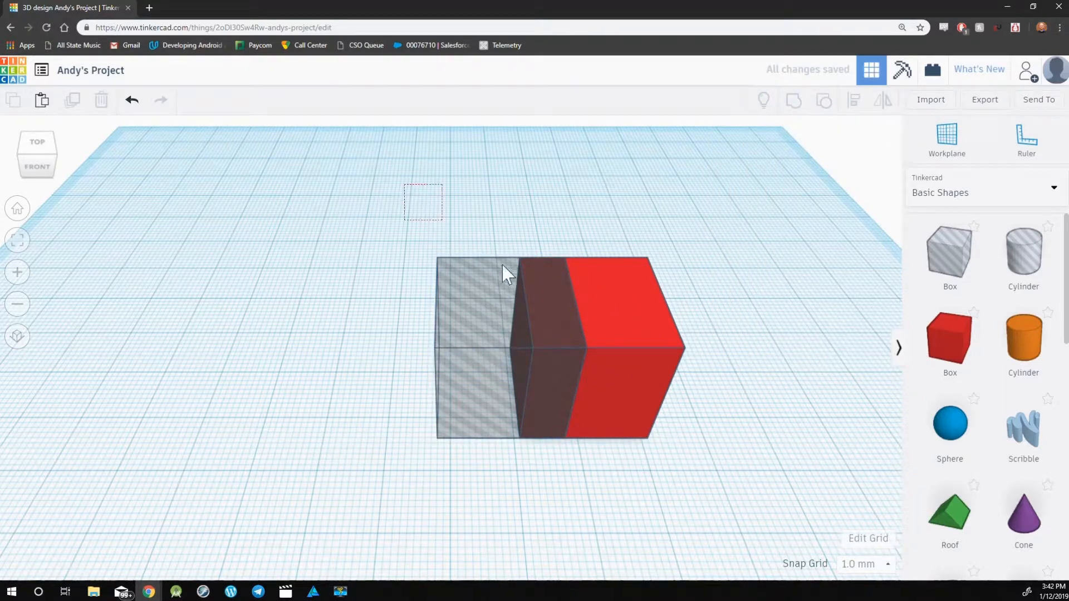
{"action": "left_click", "coordinate": [497, 273]}
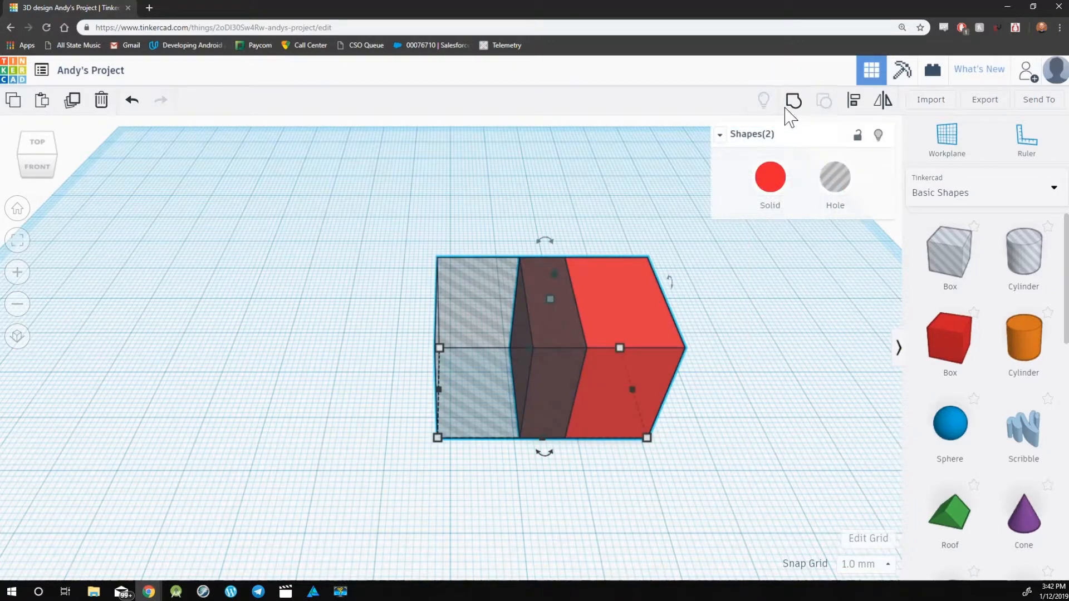
{"action": "left_click", "coordinate": [793, 100]}
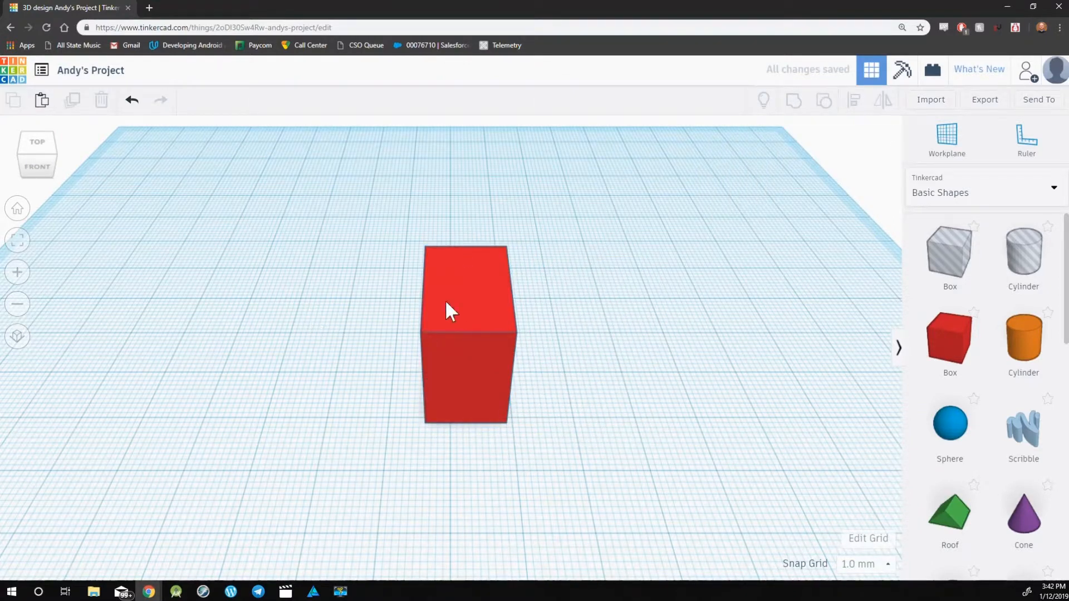
{"action": "mouse_move", "coordinate": [910, 296]}
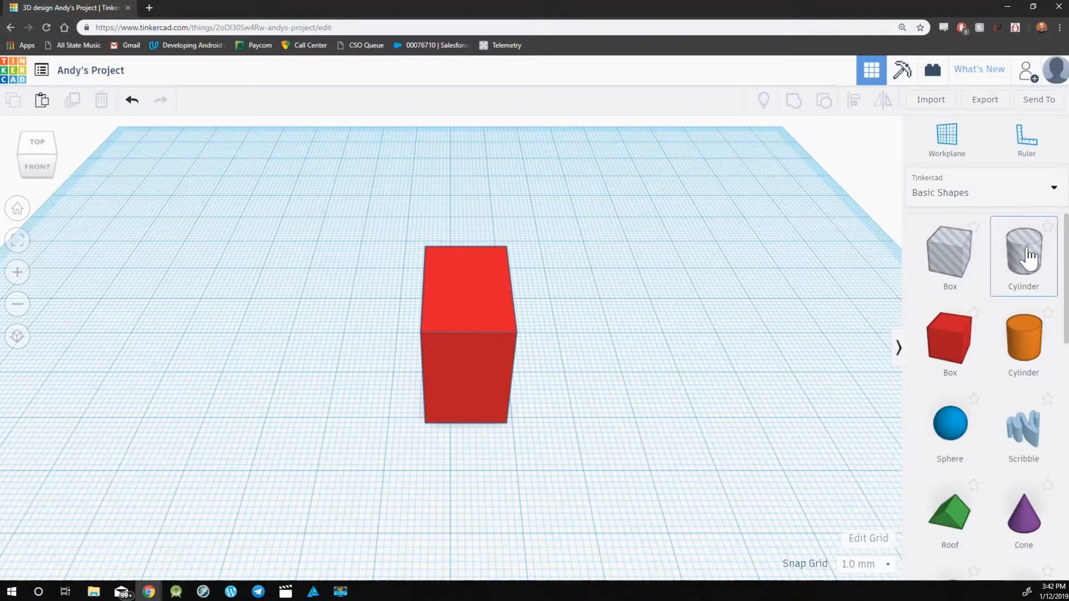
- Add a cylinder hole right of the red block and a cone on its left, made a hole
{"action": "left_click", "coordinate": [1022, 253]}
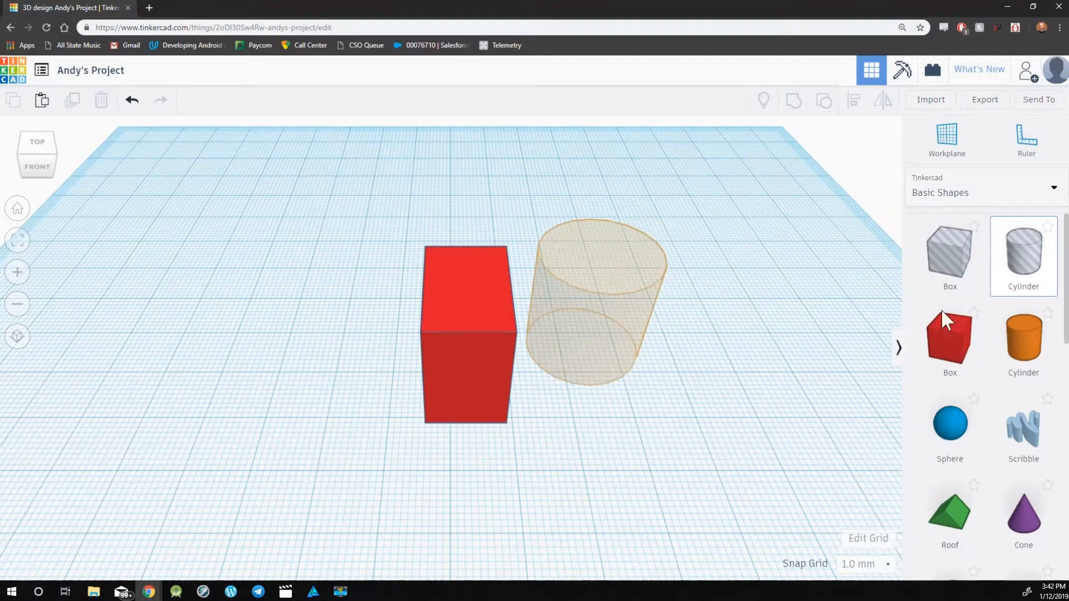
{"action": "left_click", "coordinate": [596, 293]}
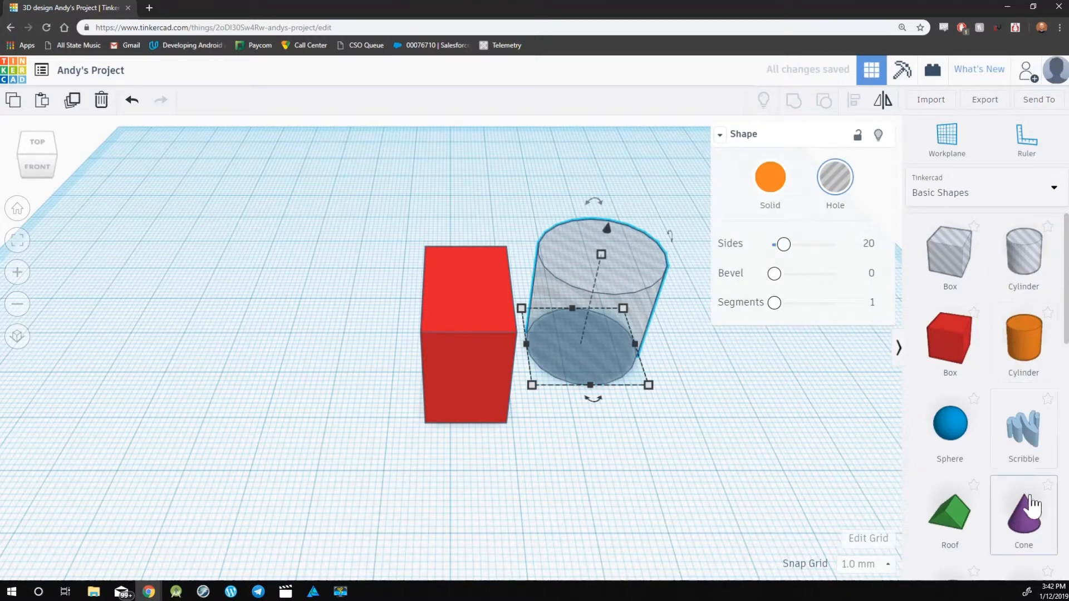
{"action": "left_click", "coordinate": [867, 444]}
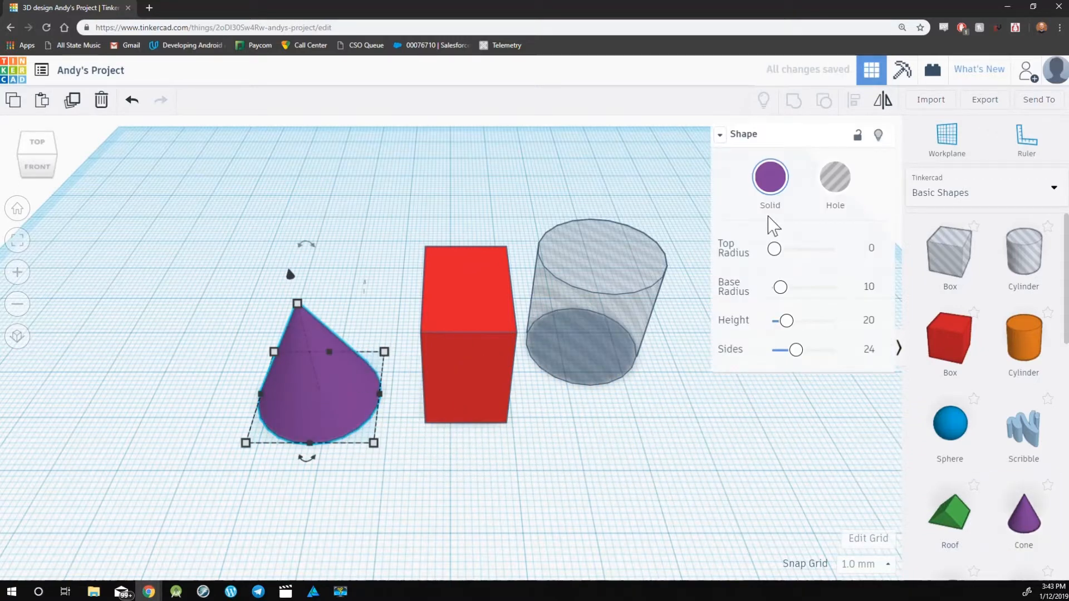
{"action": "left_click", "coordinate": [834, 177]}
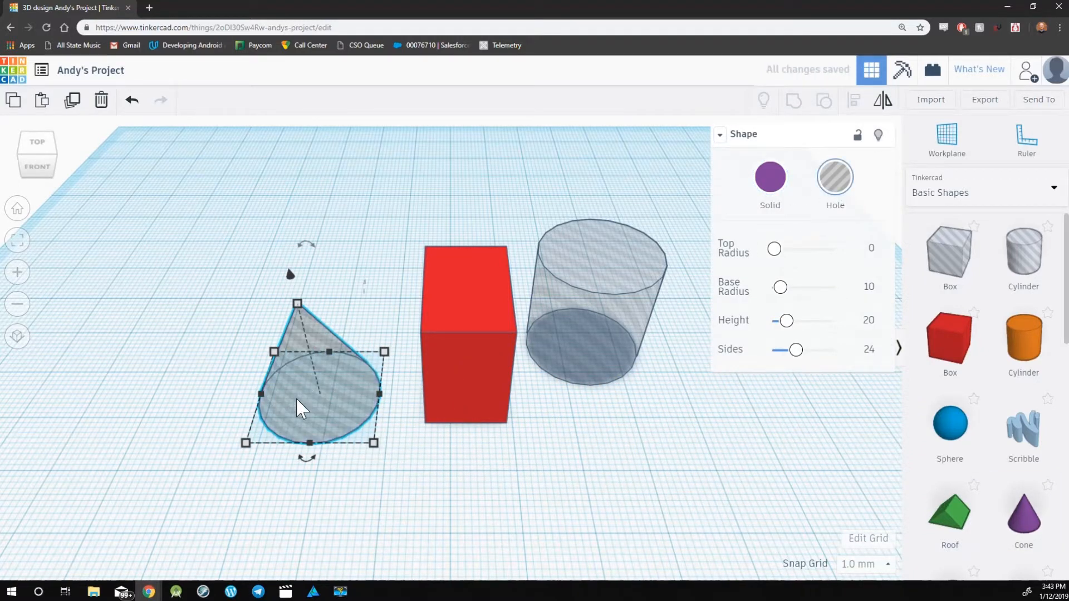